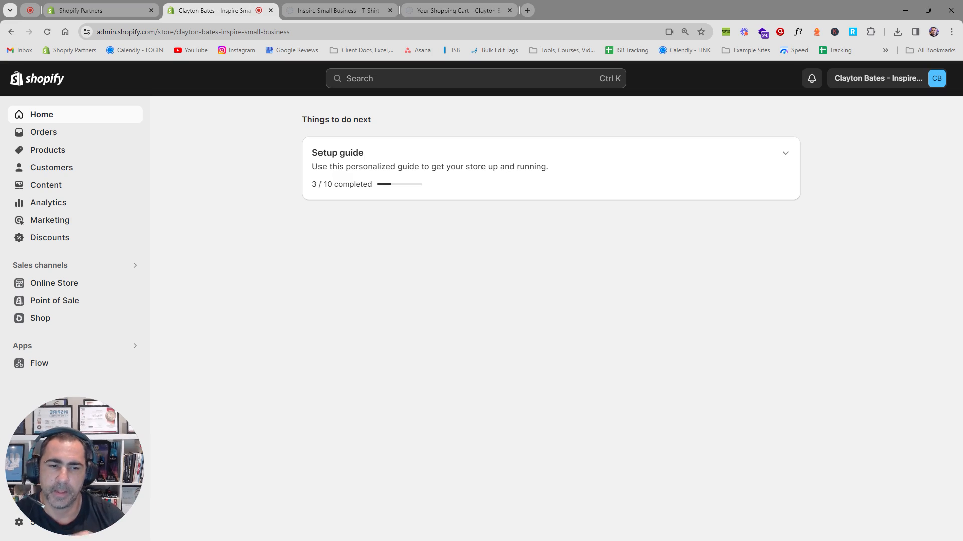
pyautogui.moveTo(530, 110)
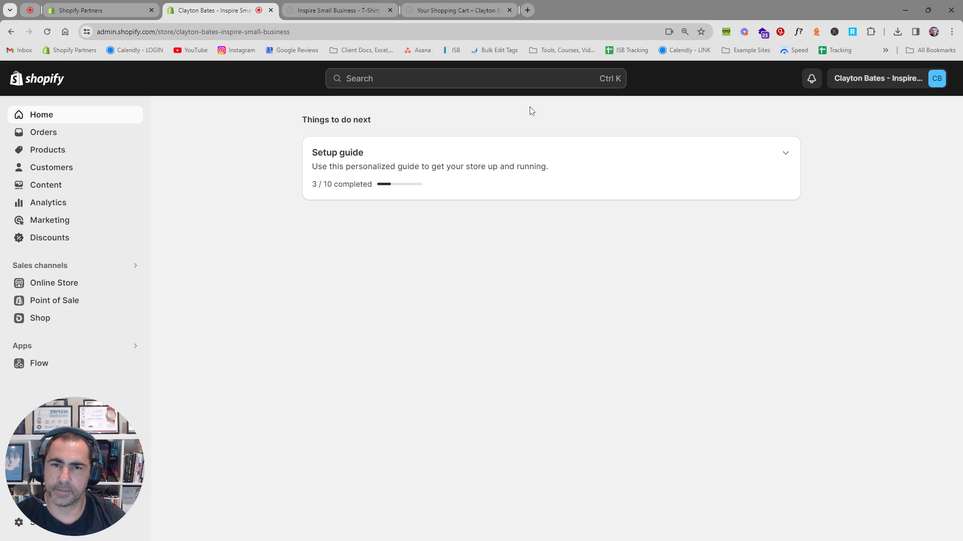
pyautogui.moveTo(278, 136)
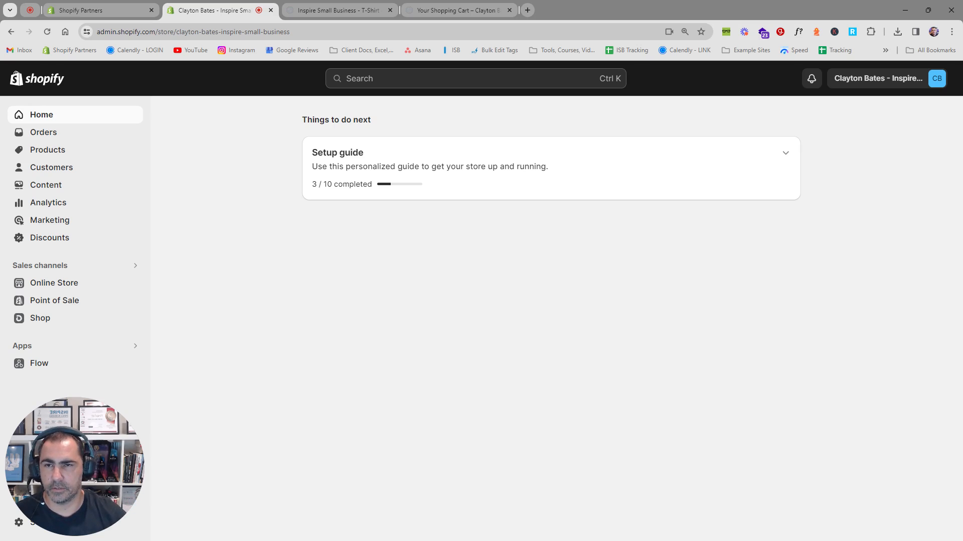
# Step: Check the product page's shipping note, then start Edit default theme content for the Dawn theme
pyautogui.click(335, 10)
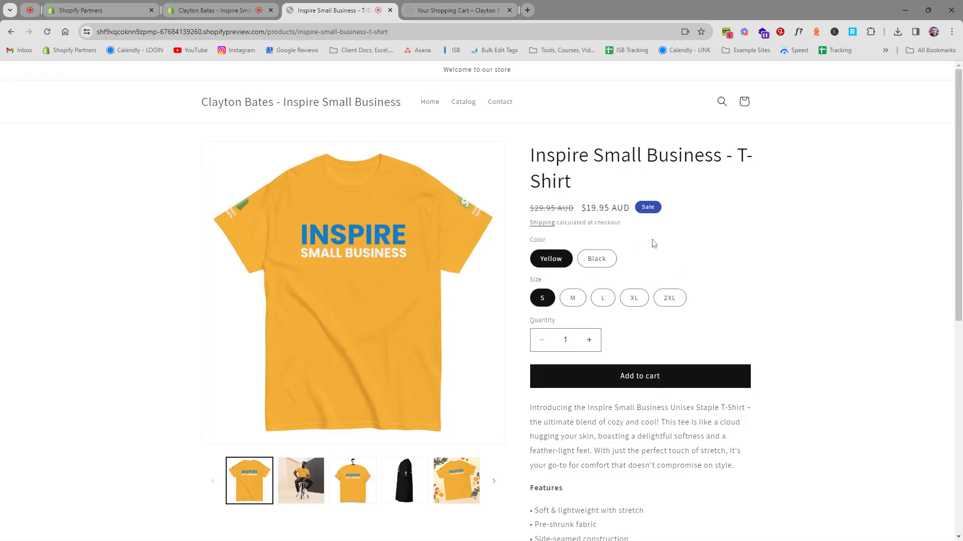
pyautogui.moveTo(541, 221)
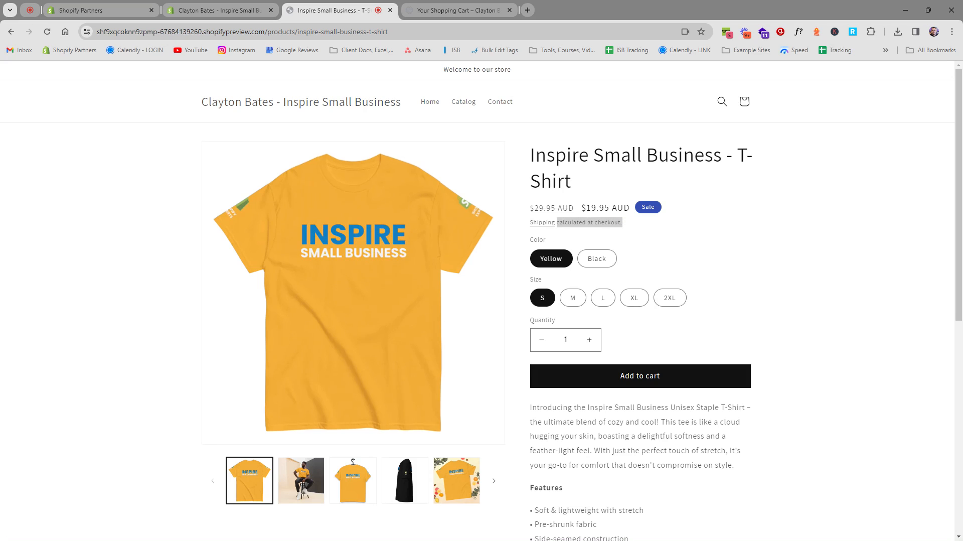
pyautogui.click(217, 10)
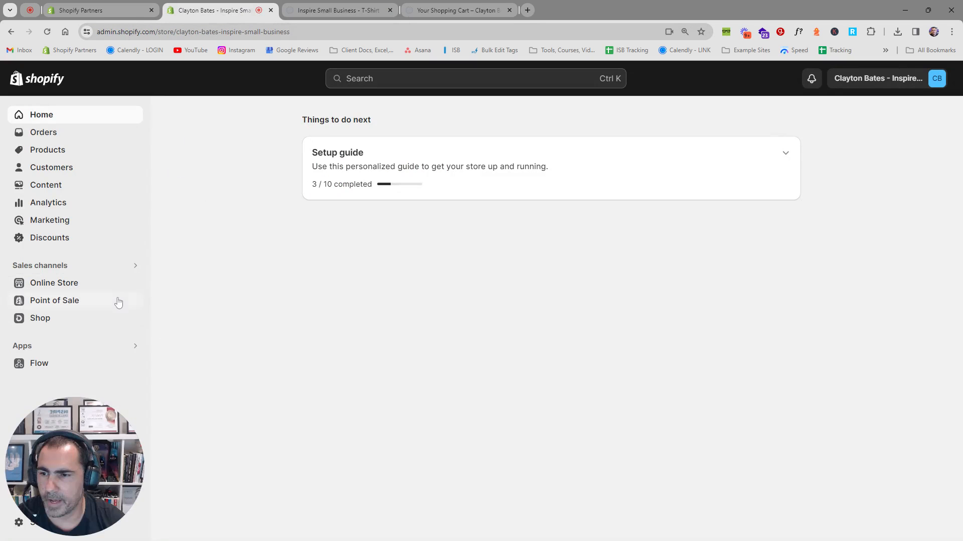
pyautogui.click(54, 282)
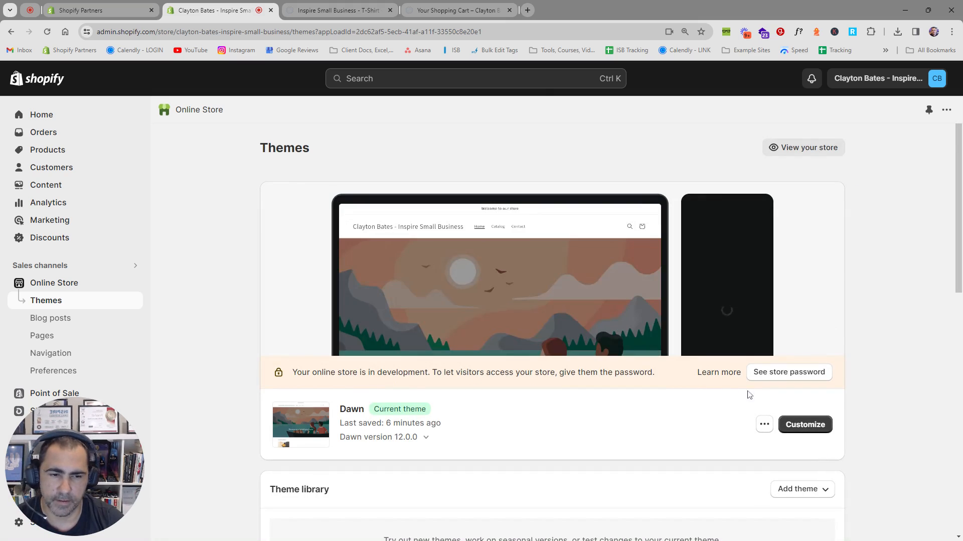
pyautogui.click(764, 424)
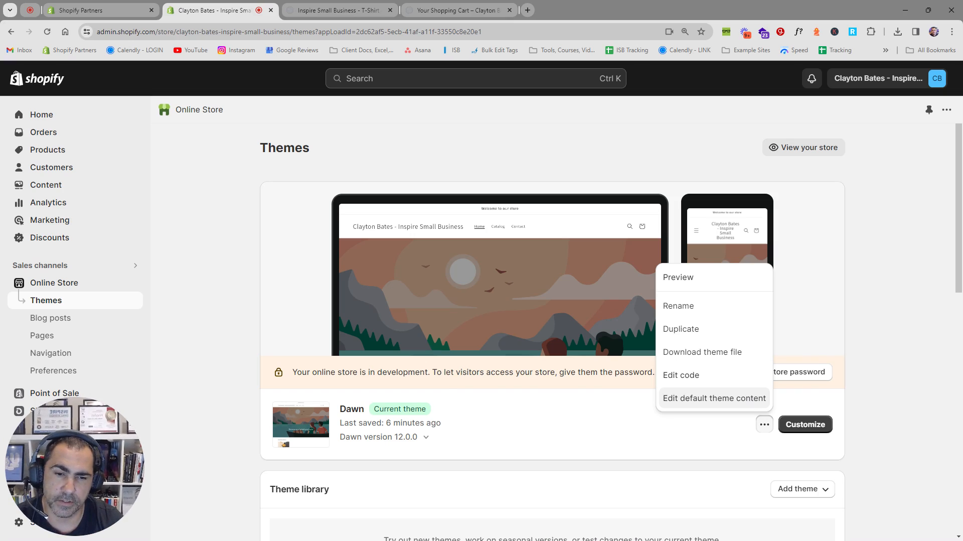
pyautogui.moveTo(694, 405)
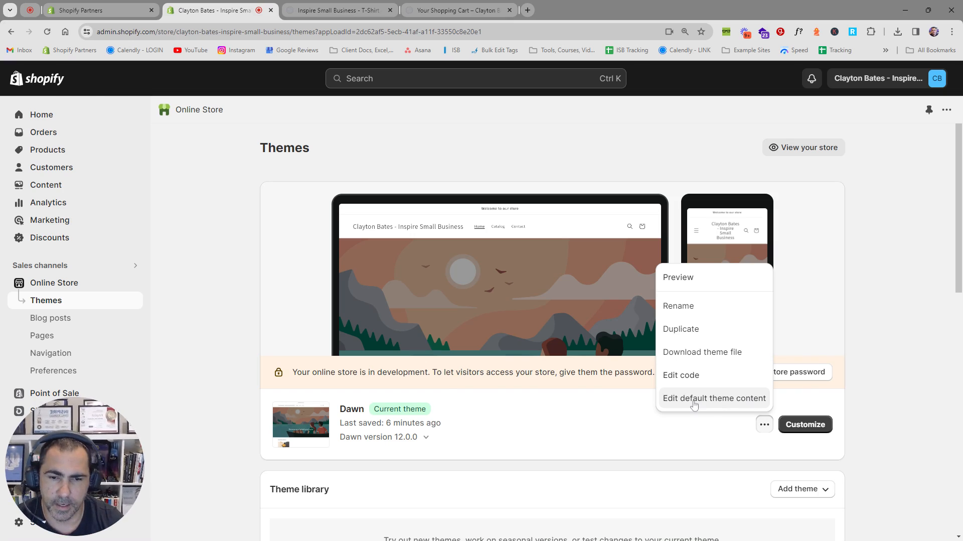
pyautogui.moveTo(696, 404)
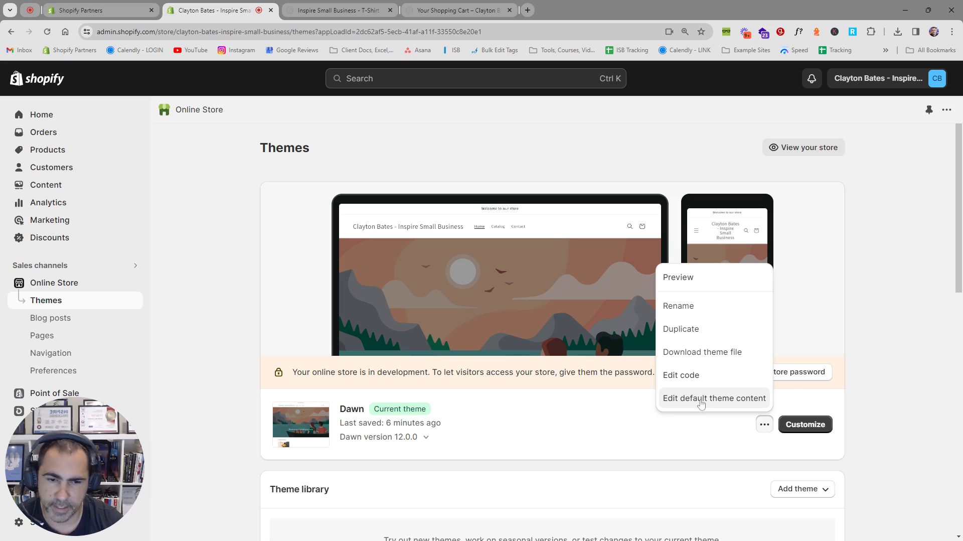
pyautogui.click(714, 397)
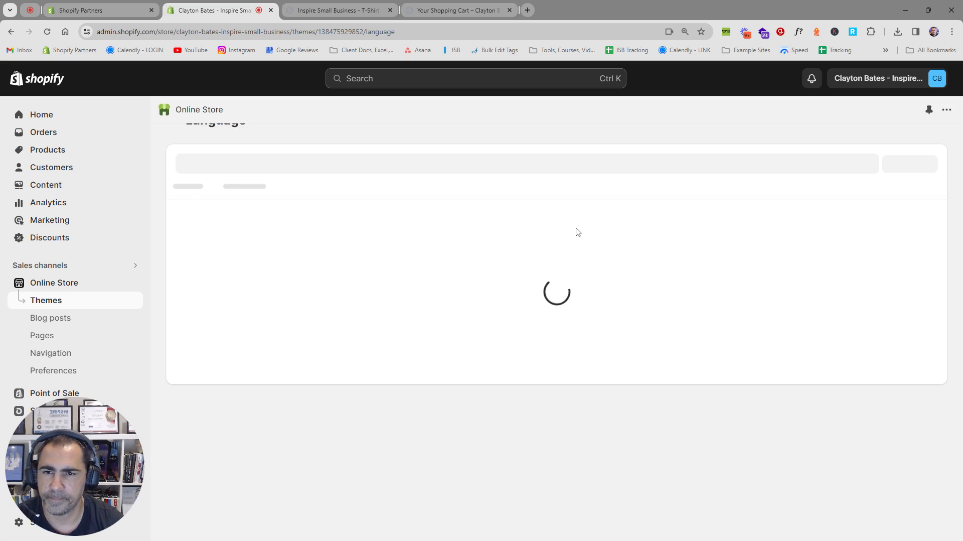
pyautogui.moveTo(479, 187)
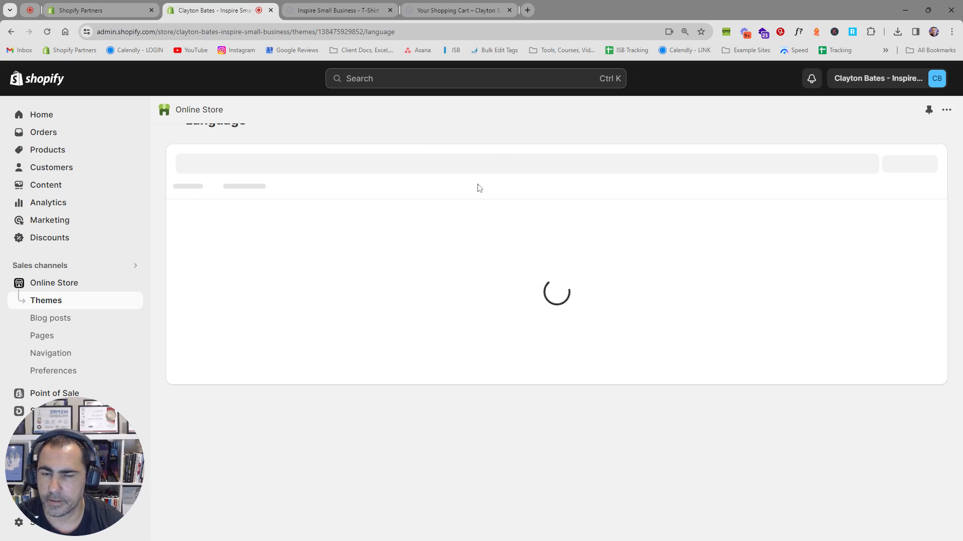
pyautogui.moveTo(444, 145)
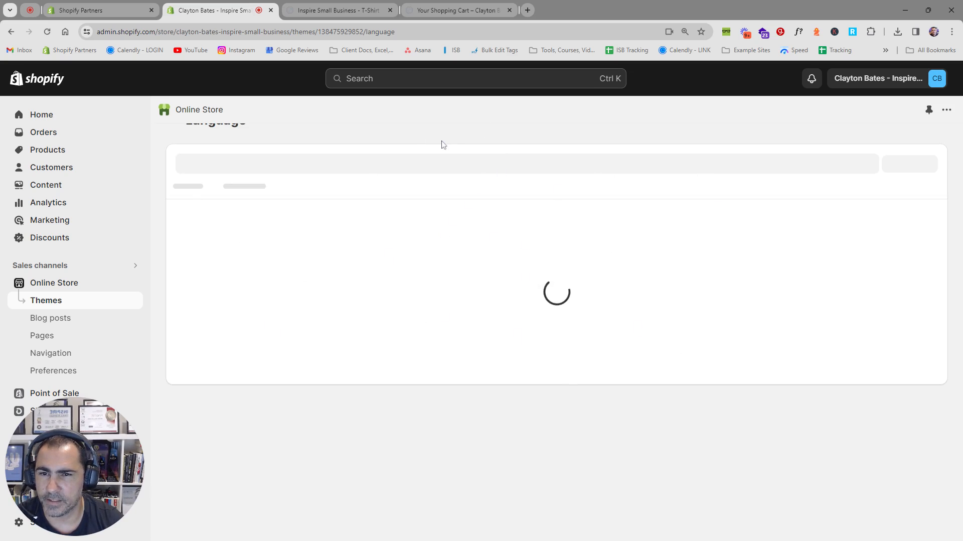
pyautogui.moveTo(249, 171)
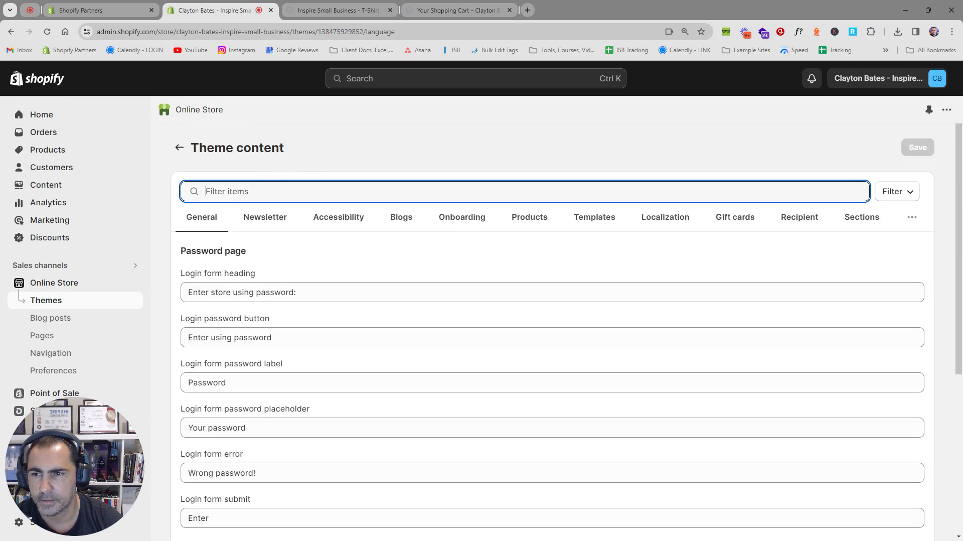
# Step: Filter for 'calculated at checkout.' and empty both cart and product shipping policy texts
pyautogui.write('calculated at checkout.')
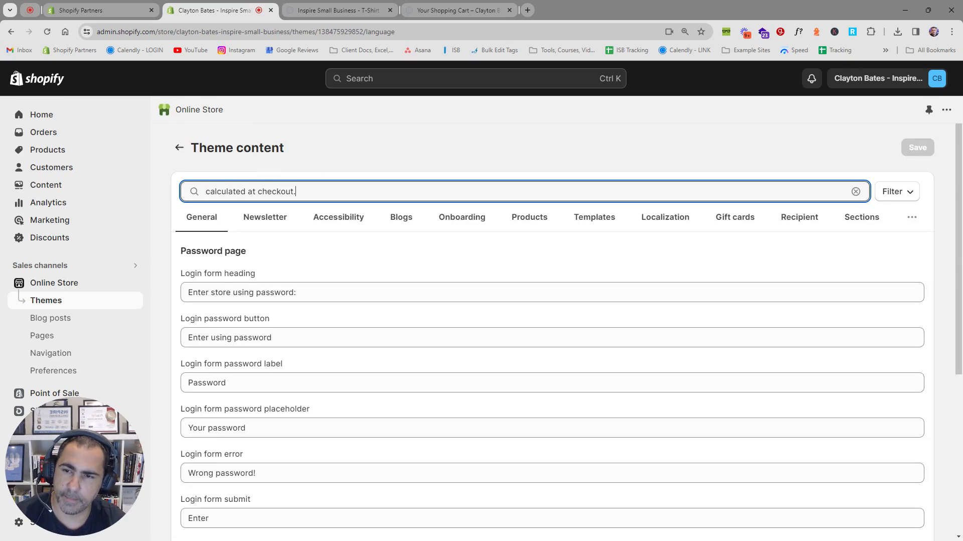
pyautogui.press('Return')
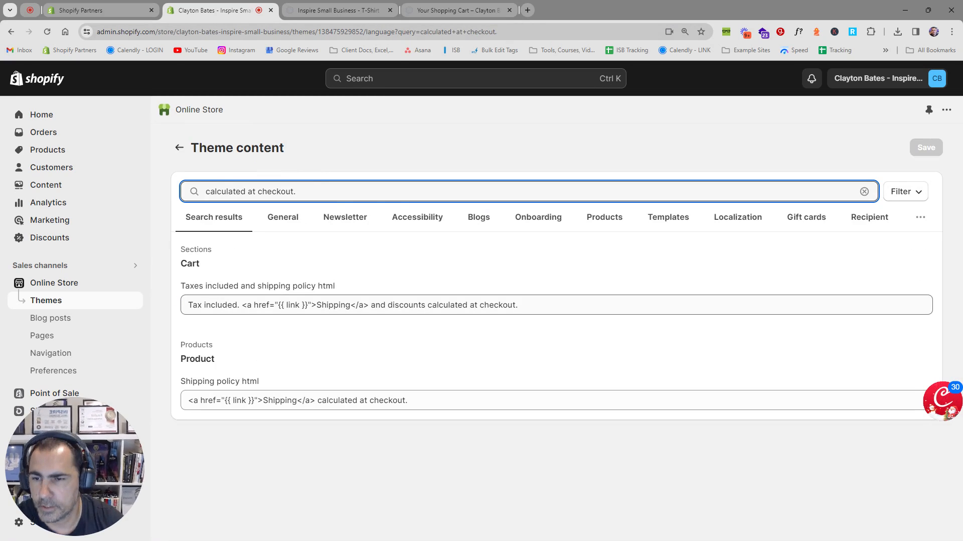
pyautogui.doubleClick(189, 263)
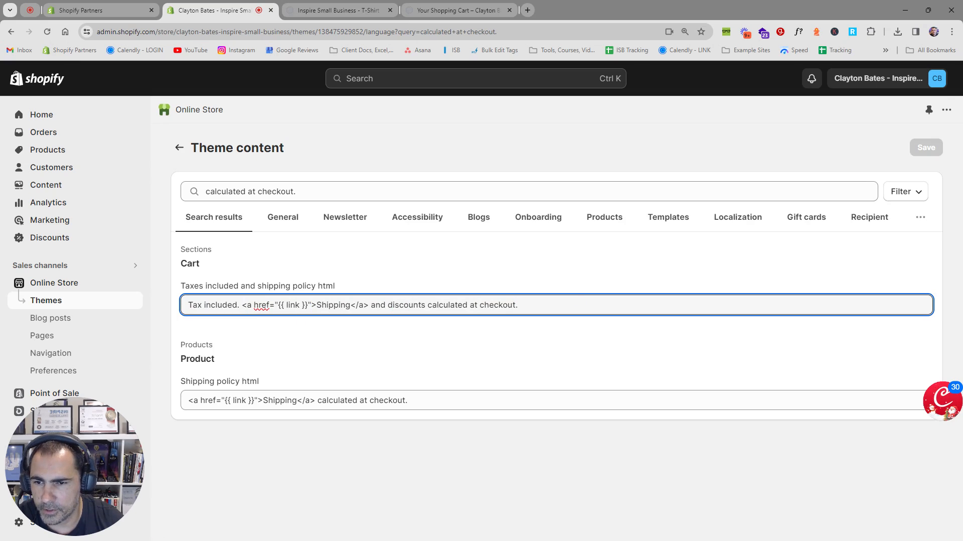
pyautogui.doubleClick(278, 305)
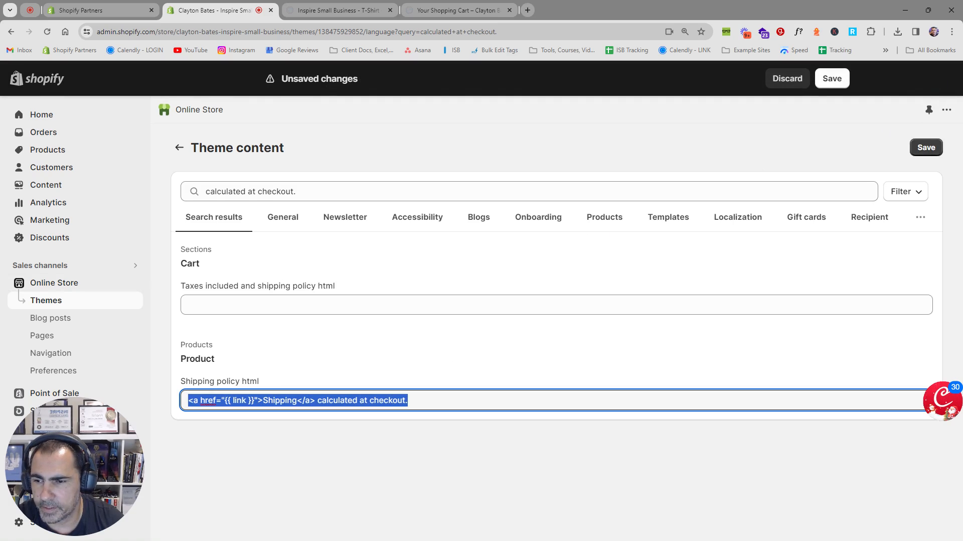
pyautogui.doubleClick(197, 358)
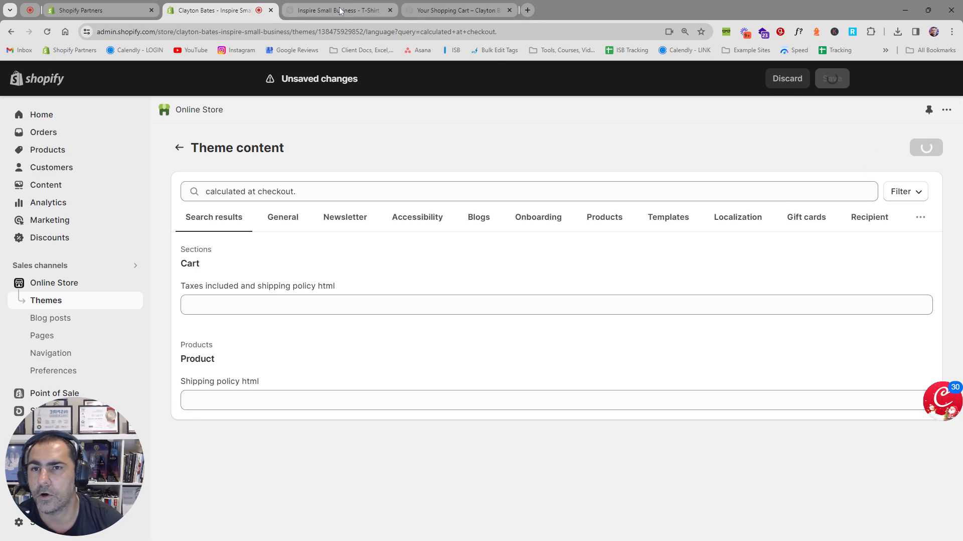
pyautogui.click(331, 10)
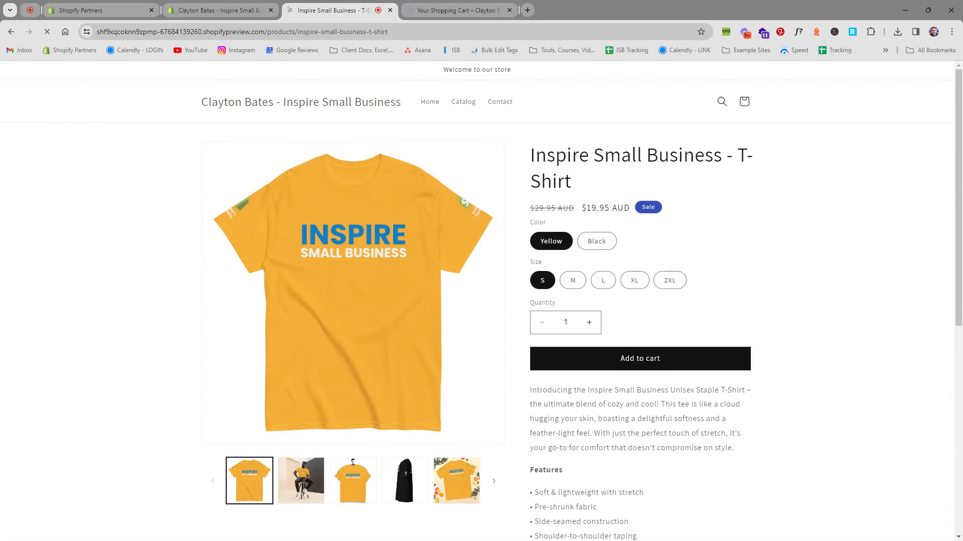
# Step: Blank the cart taxes/shipping checkout note, verify it on the storefront cart, and filter for 'taxes'
pyautogui.click(638, 357)
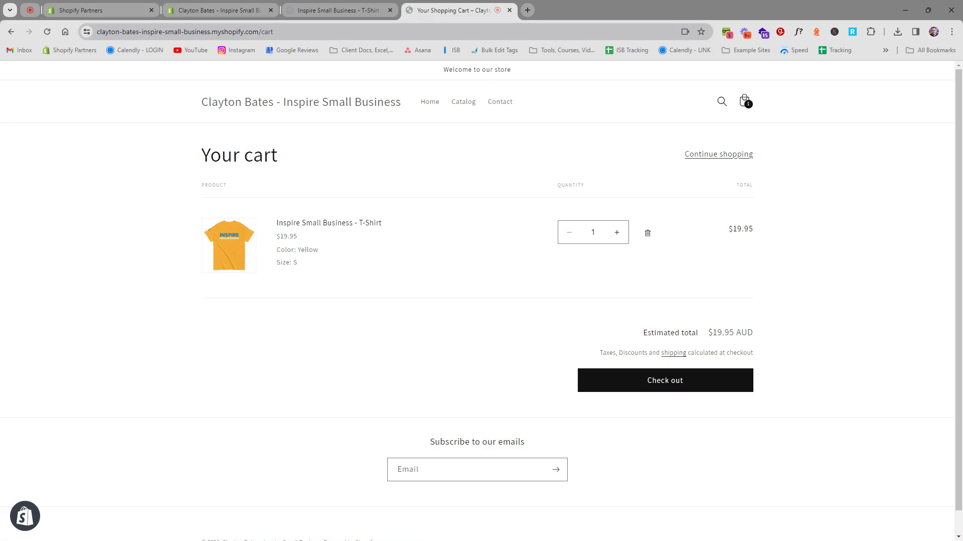
pyautogui.moveTo(726, 330)
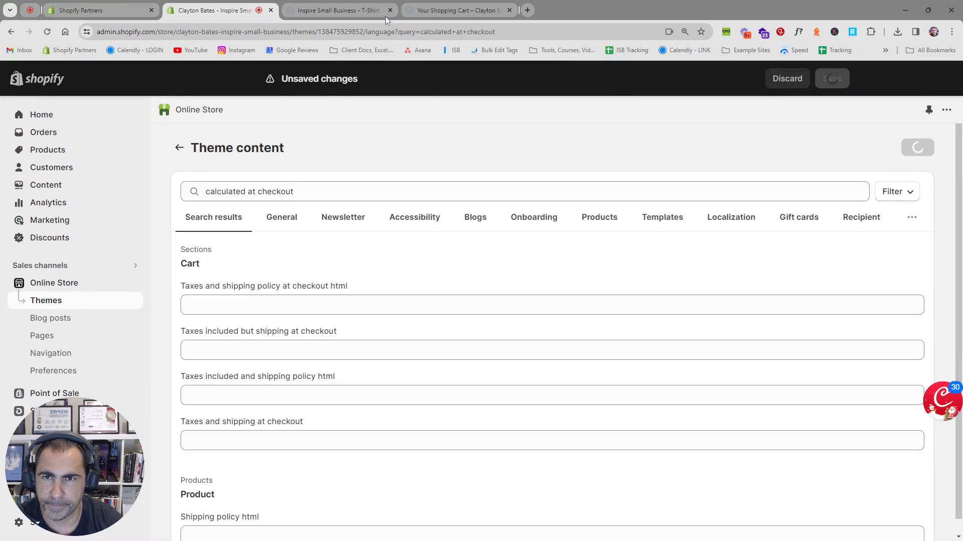
pyautogui.click(457, 10)
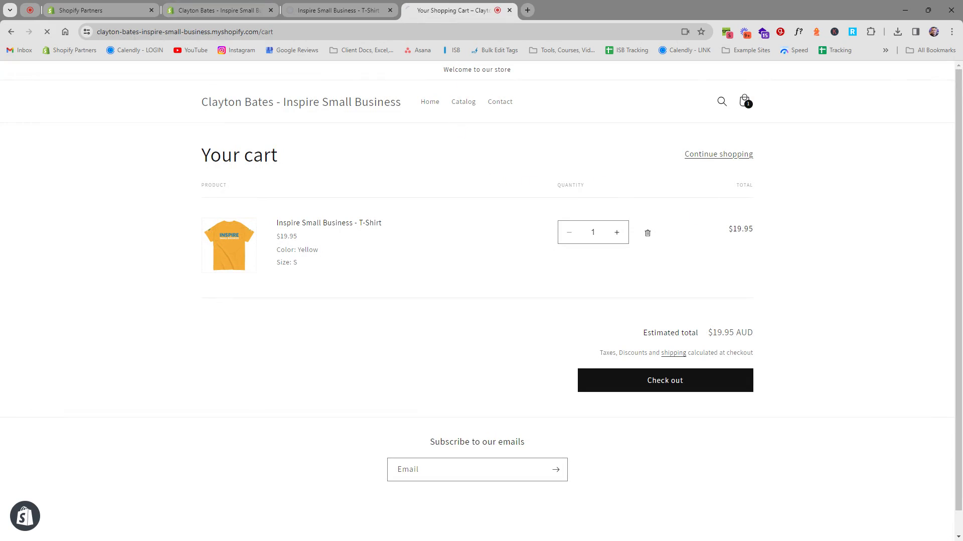
pyautogui.moveTo(783, 344)
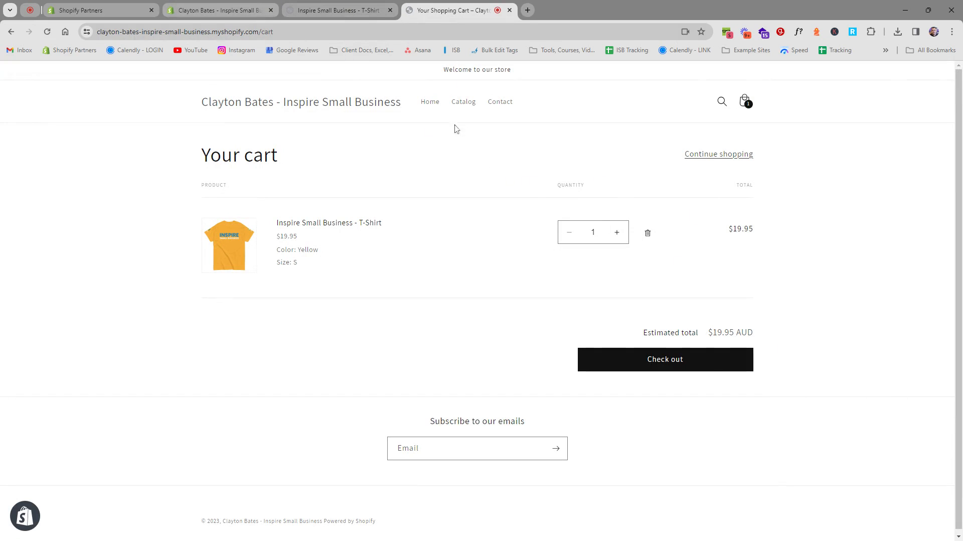
pyautogui.moveTo(552, 272)
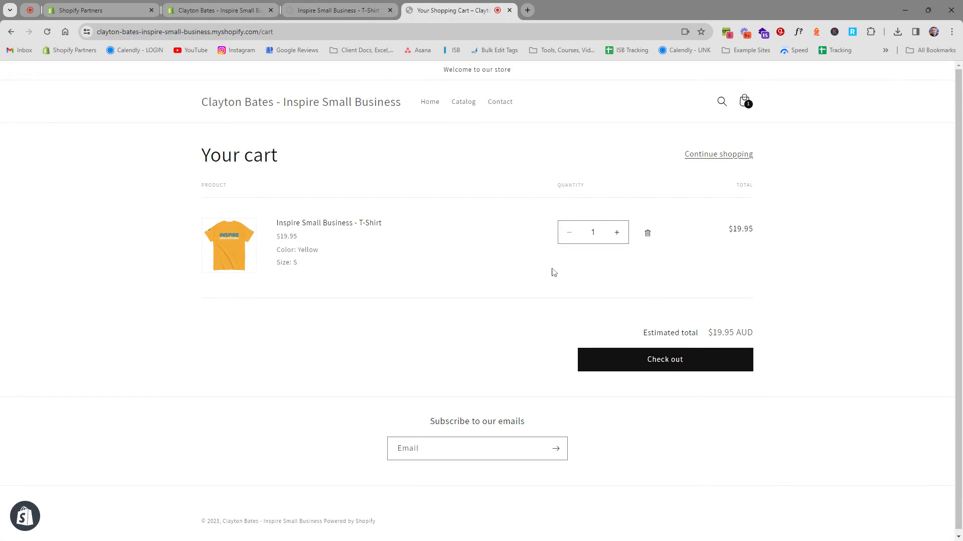
pyautogui.click(216, 10)
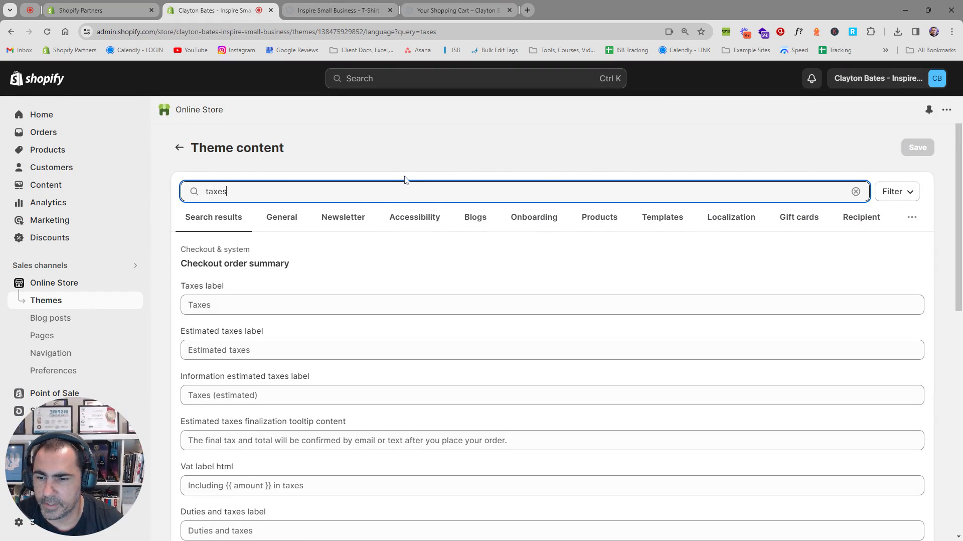
# Step: Review the taxes results, clear the filter and recheck the cart footer in the storefront
pyautogui.scroll(-3)
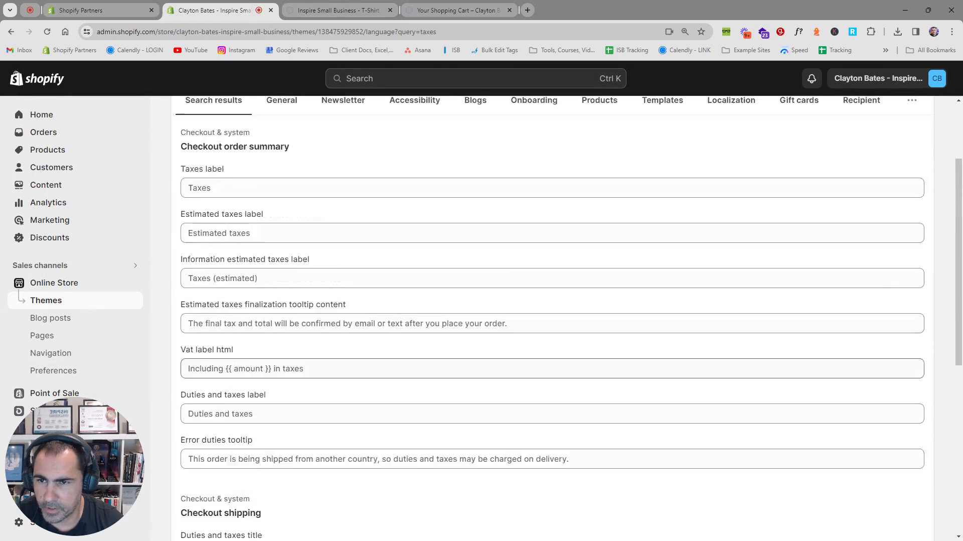
pyautogui.scroll(3)
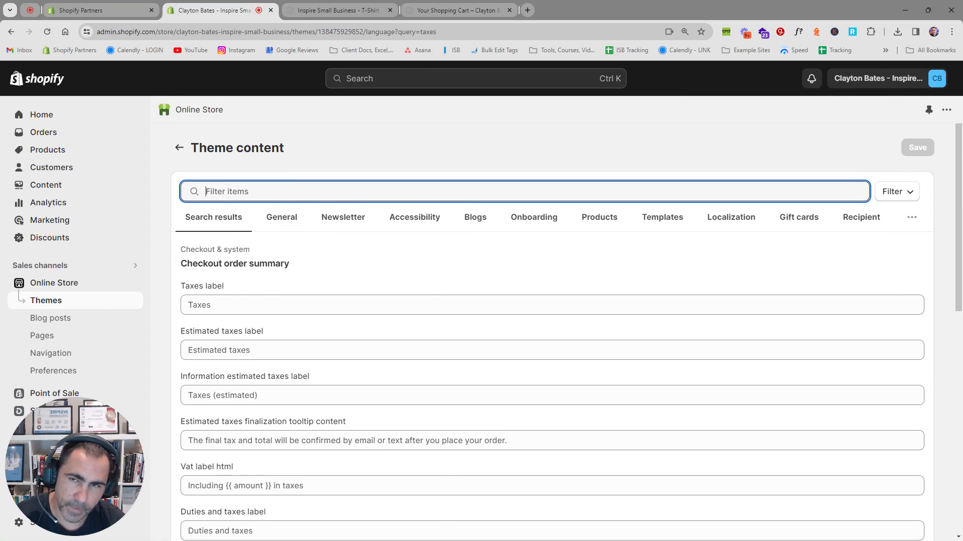
pyautogui.click(457, 10)
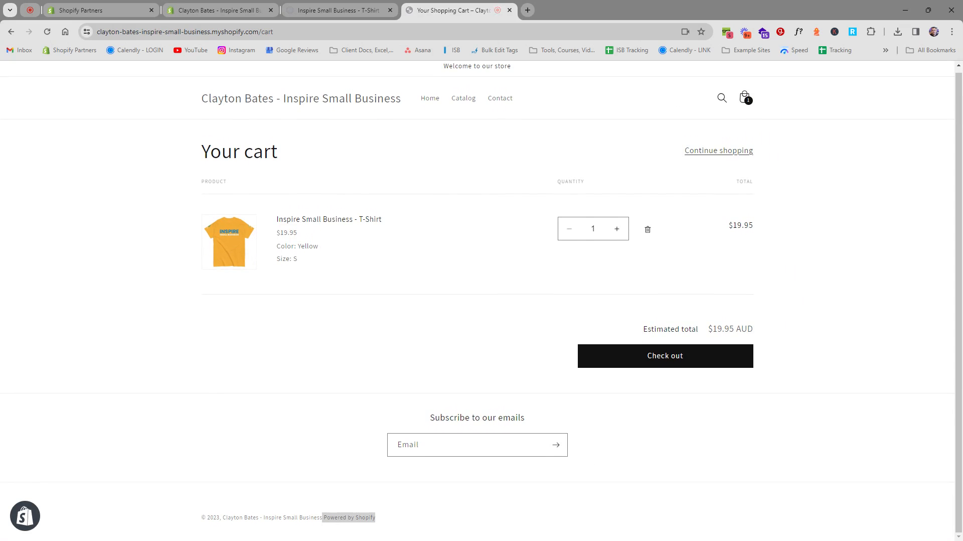
pyautogui.moveTo(336, 522)
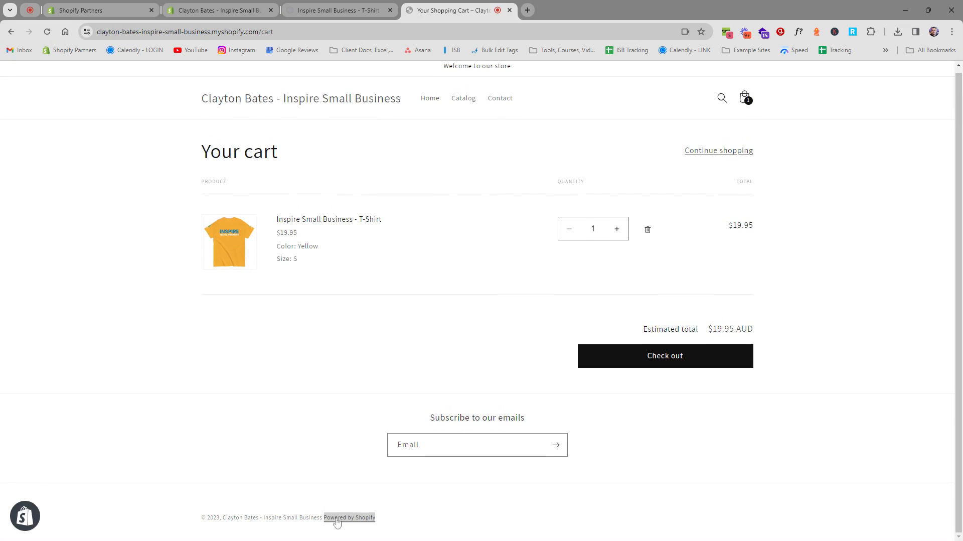
pyautogui.click(217, 10)
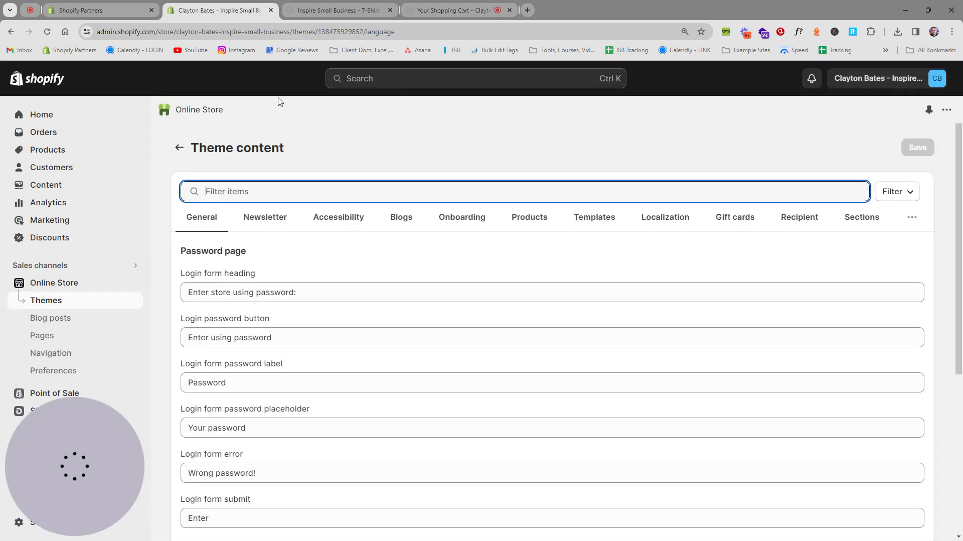
# Step: Filter theme content for 'powered by shopify' to surface the footer link text
pyautogui.write('powered by sh')
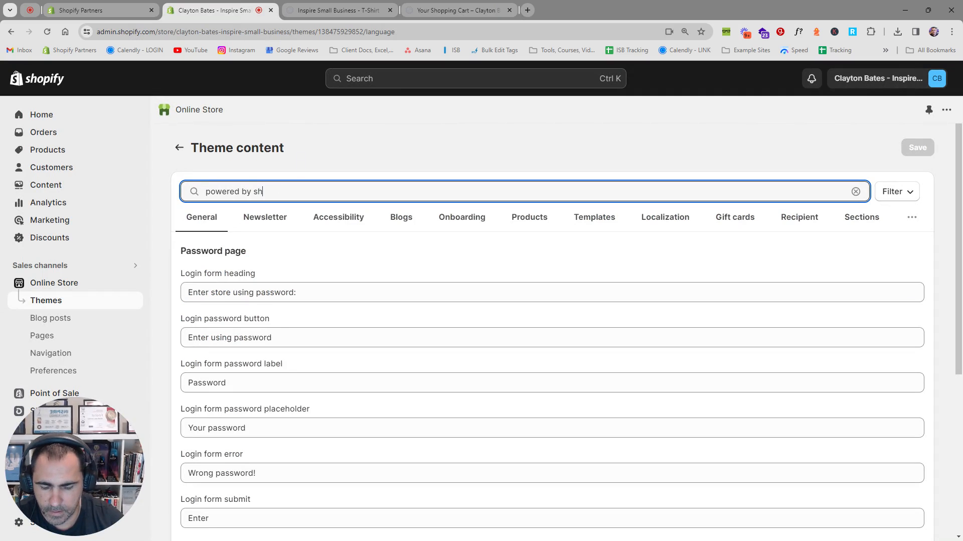
pyautogui.write('opify')
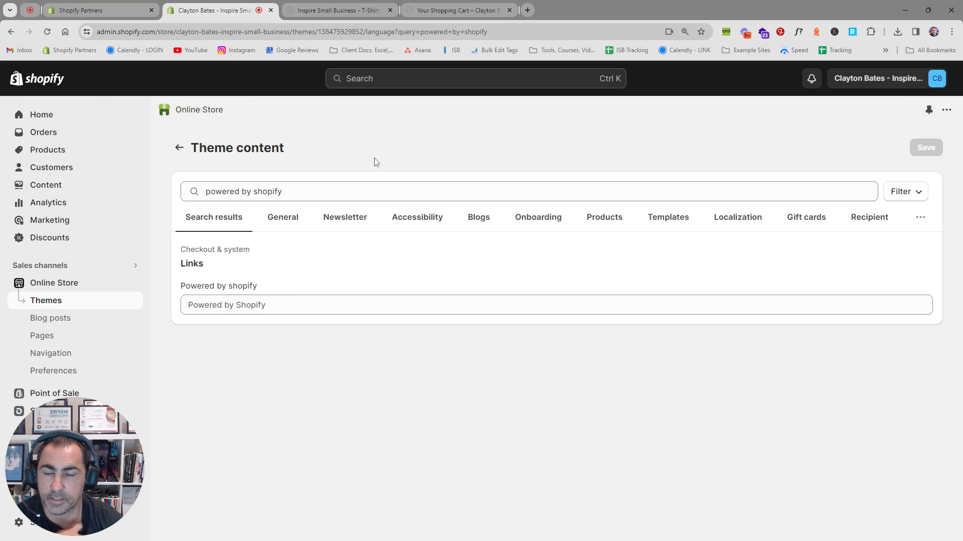
pyautogui.moveTo(388, 156)
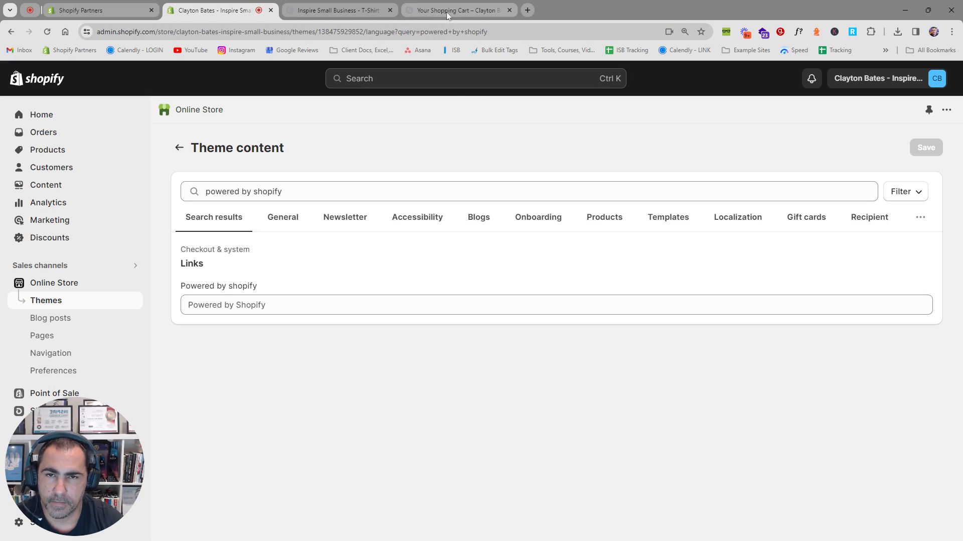
# Step: Proceed from the cart to checkout, review the checkout page, and return to the theme content list
pyautogui.click(458, 10)
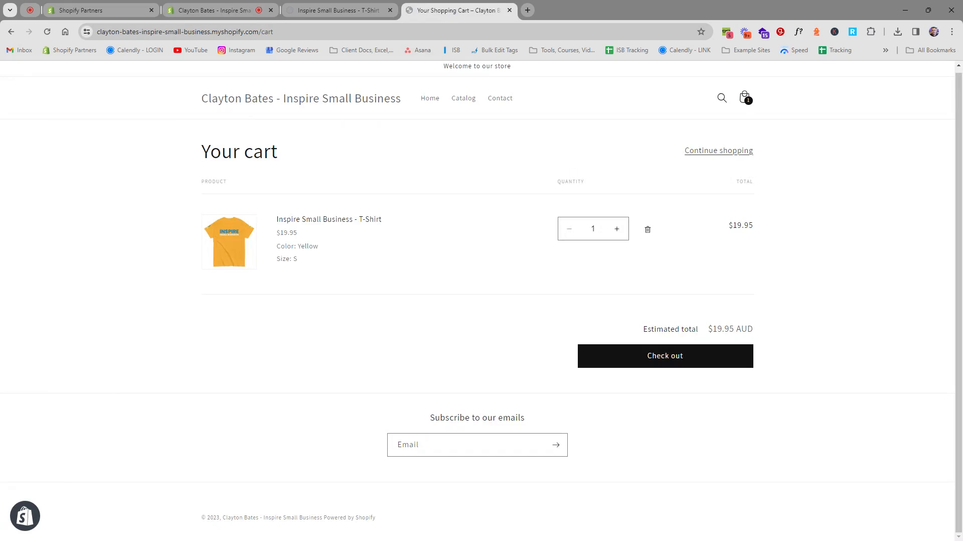
pyautogui.click(664, 355)
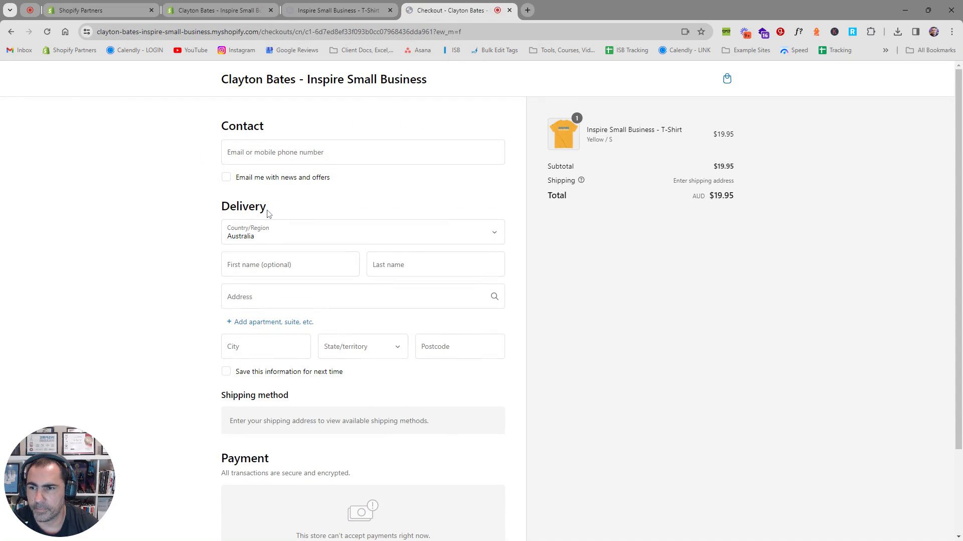
pyautogui.doubleClick(242, 125)
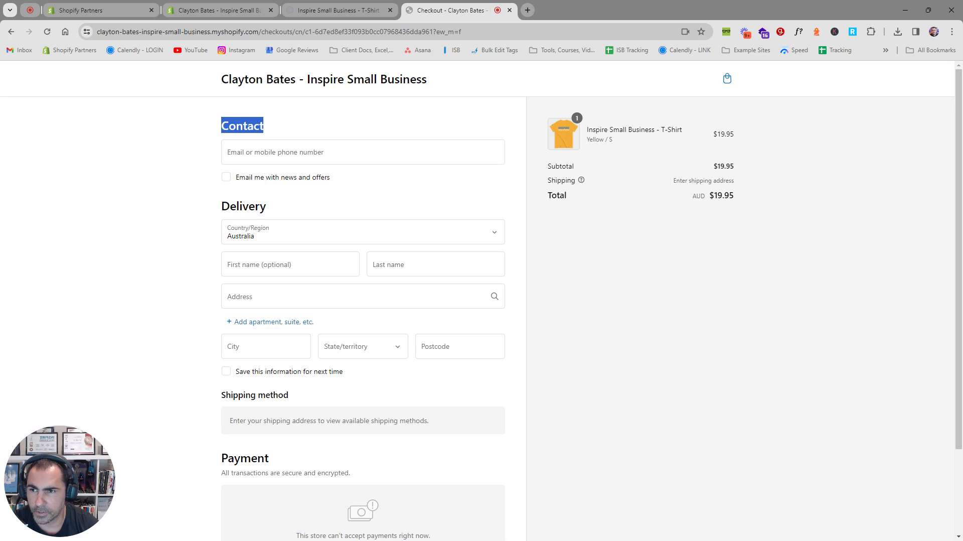
pyautogui.scroll(-3)
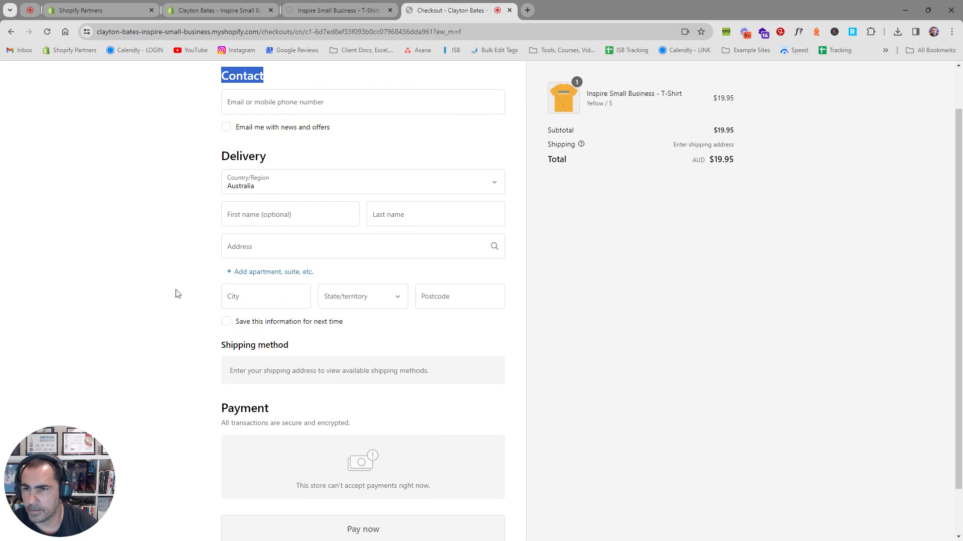
pyautogui.scroll(3)
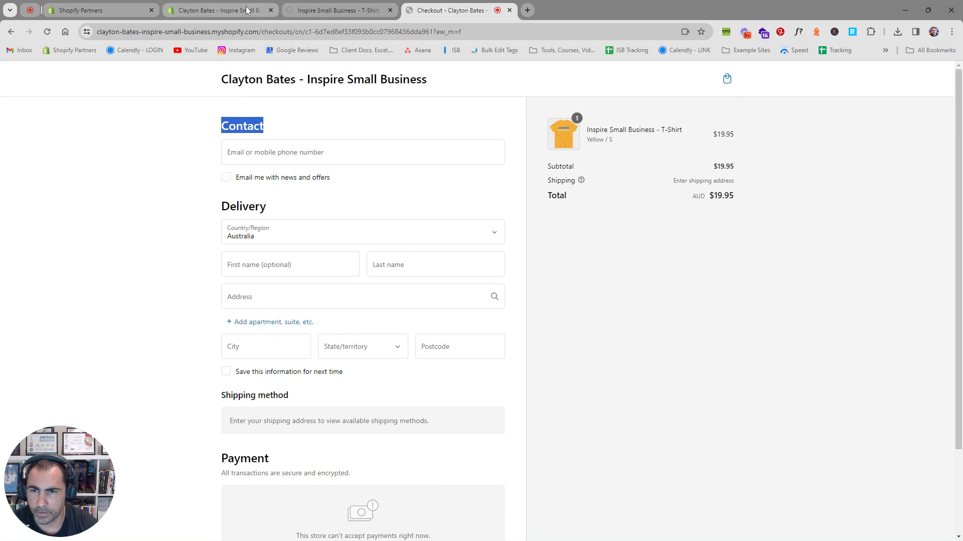
pyautogui.click(218, 10)
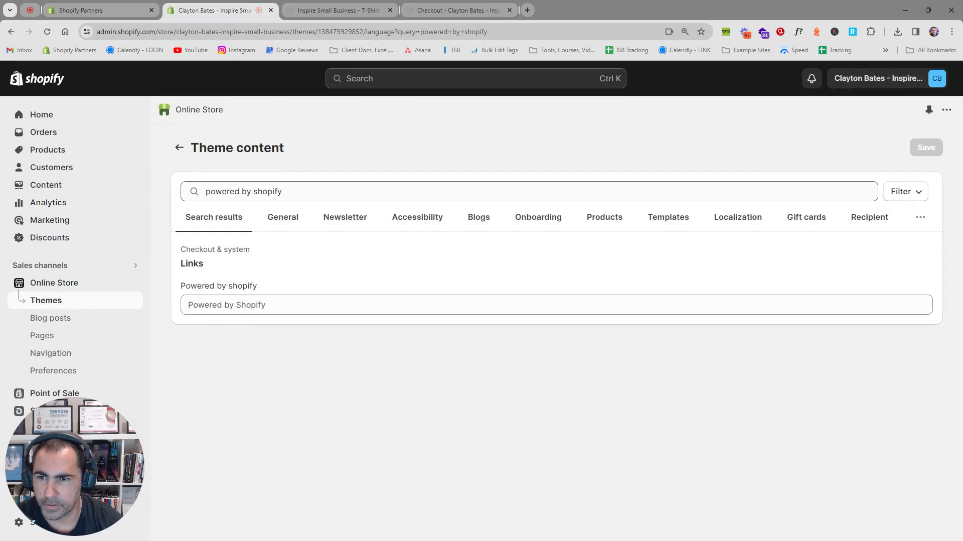
pyautogui.click(457, 10)
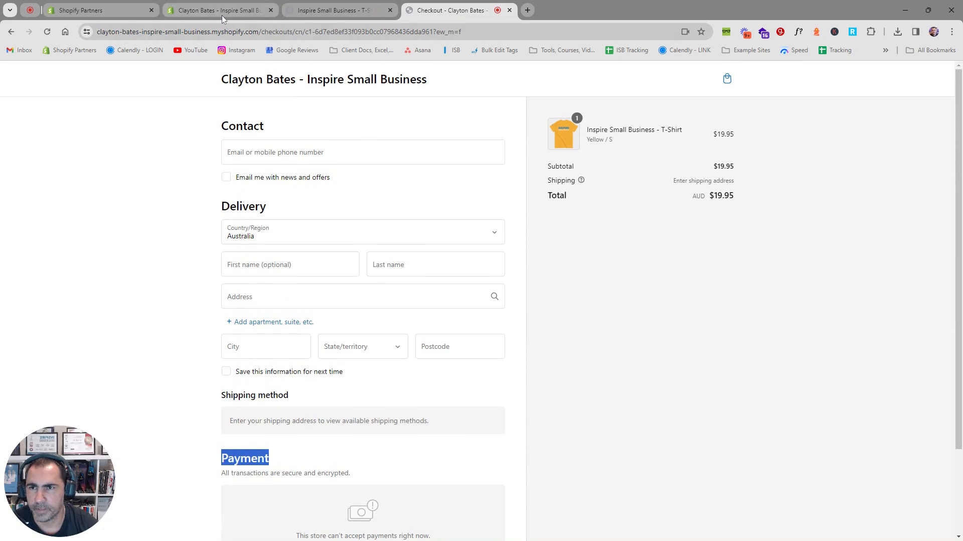
pyautogui.click(215, 10)
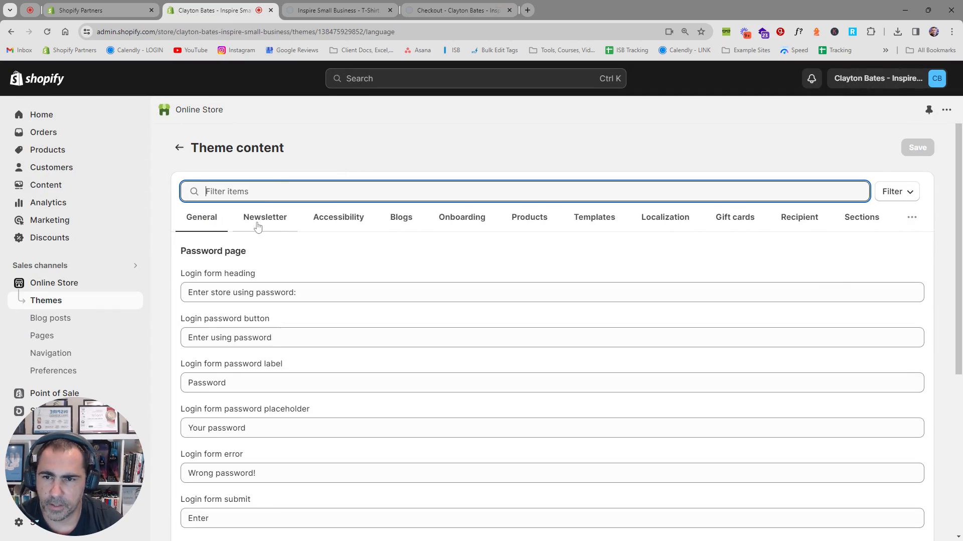
pyautogui.moveTo(576, 145)
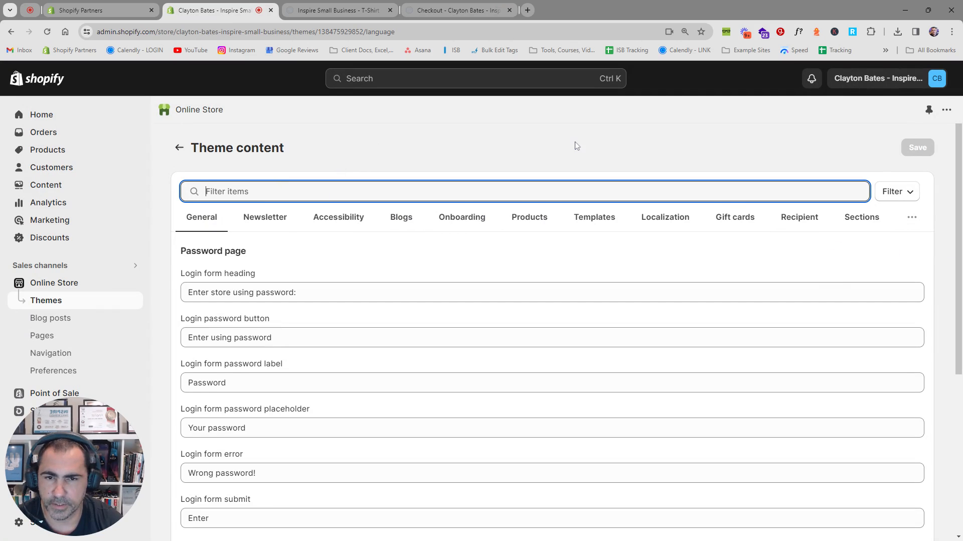